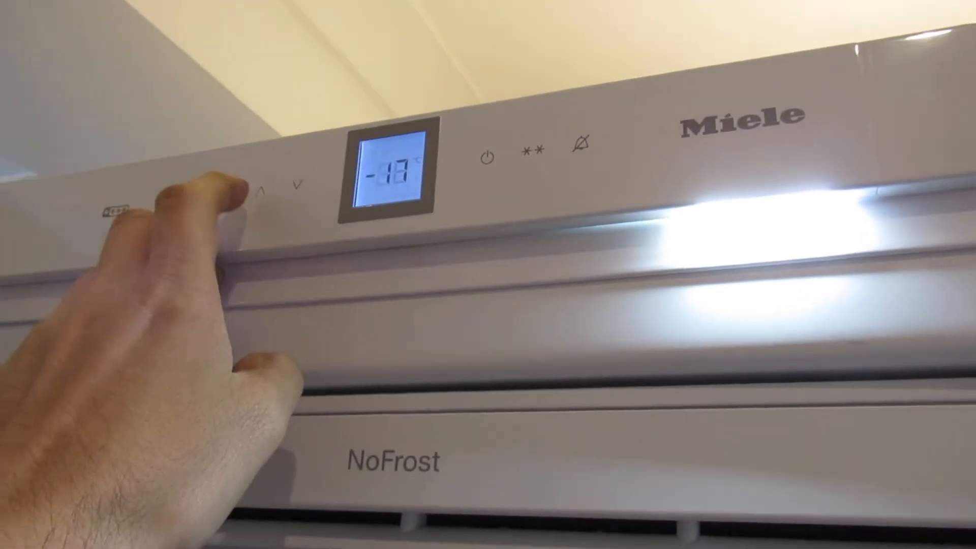
pyautogui.click(255, 187)
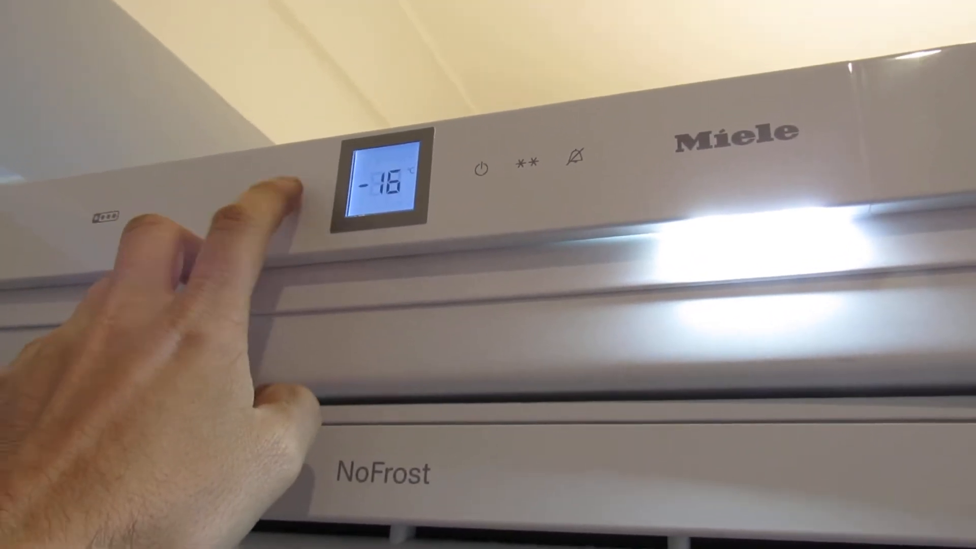